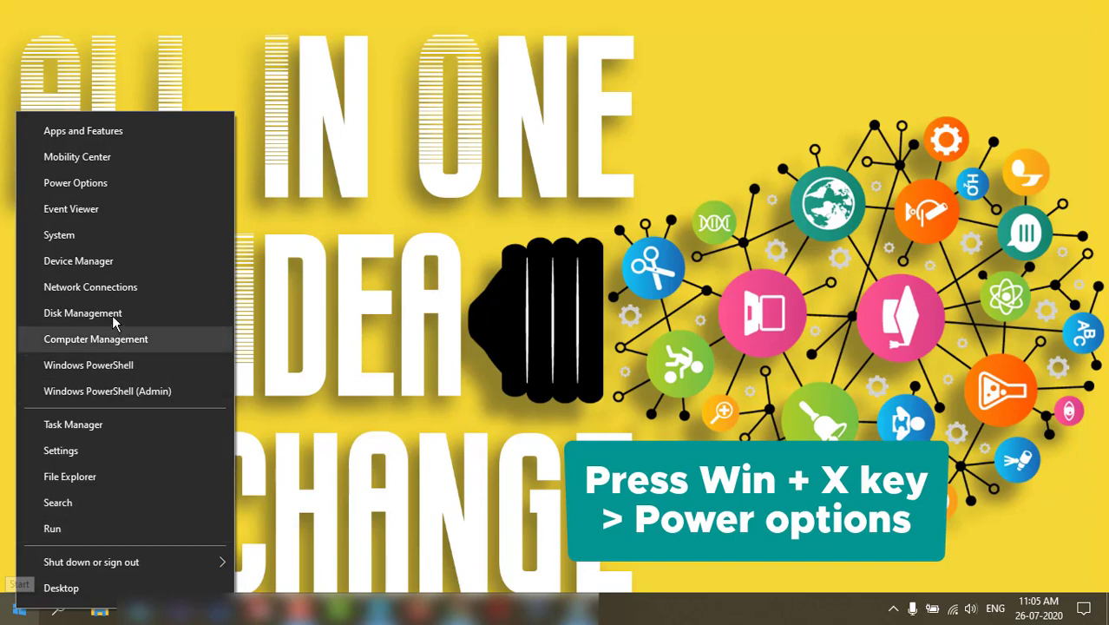
# Step: Go from Power & sleep to the classic Power Options window via Additional power settings
pyautogui.click(76, 183)
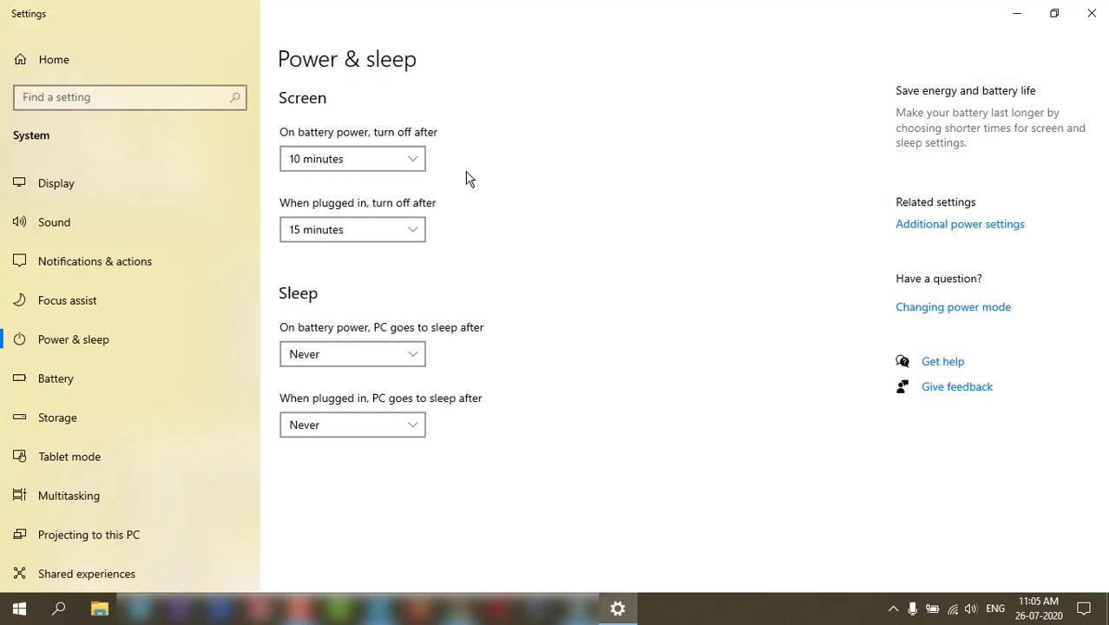
pyautogui.moveTo(638, 234)
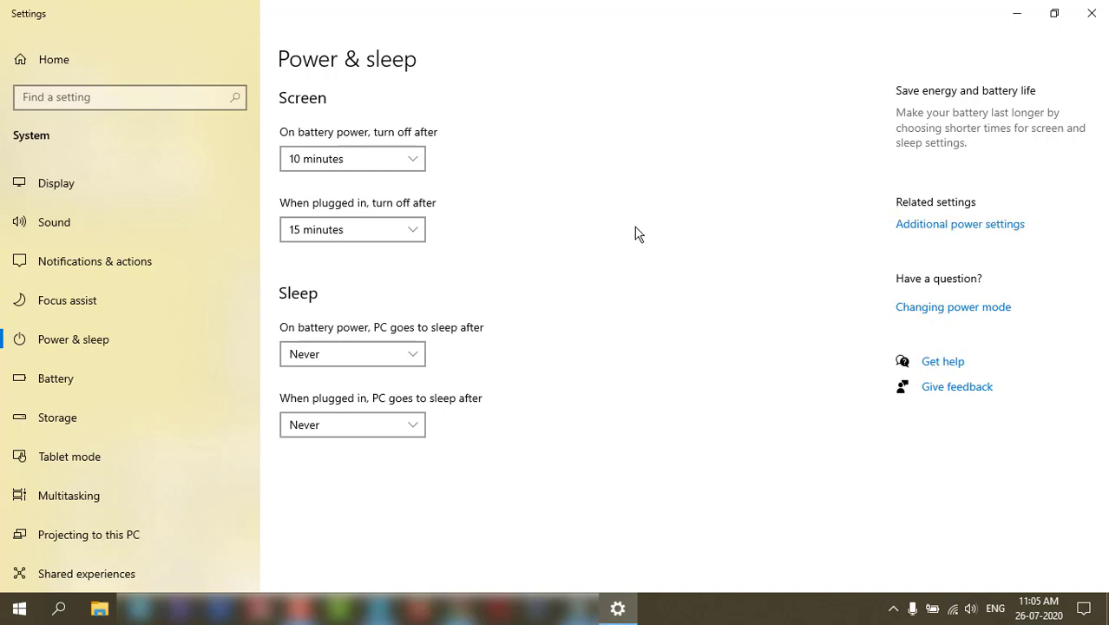
pyautogui.click(960, 223)
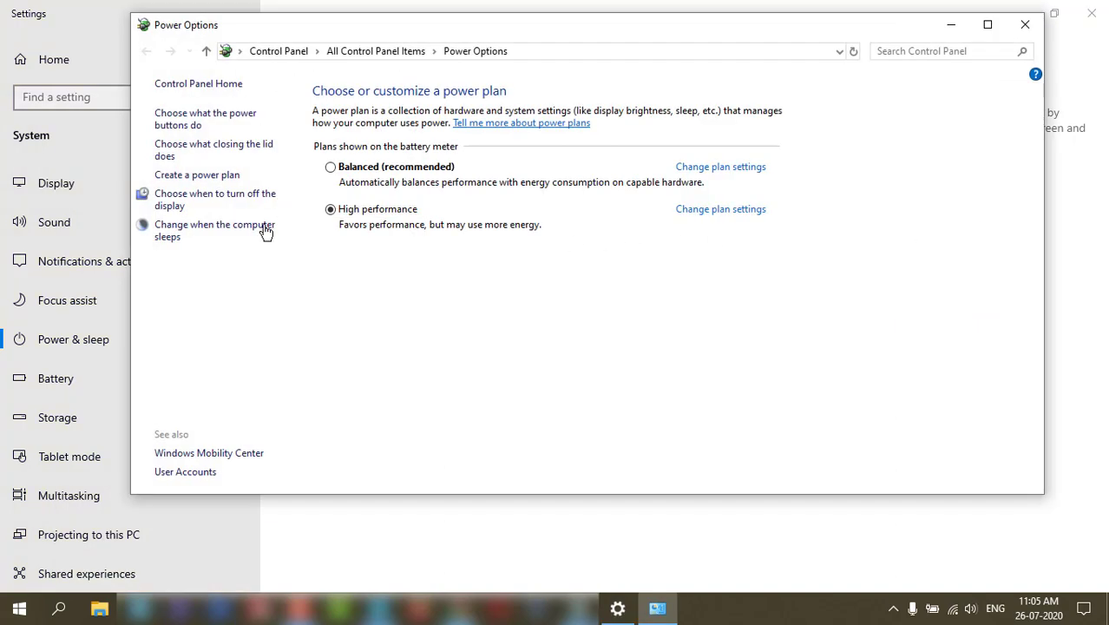
# Step: Unlock the power-button shutdown settings so fast startup can be enabled
pyautogui.click(205, 118)
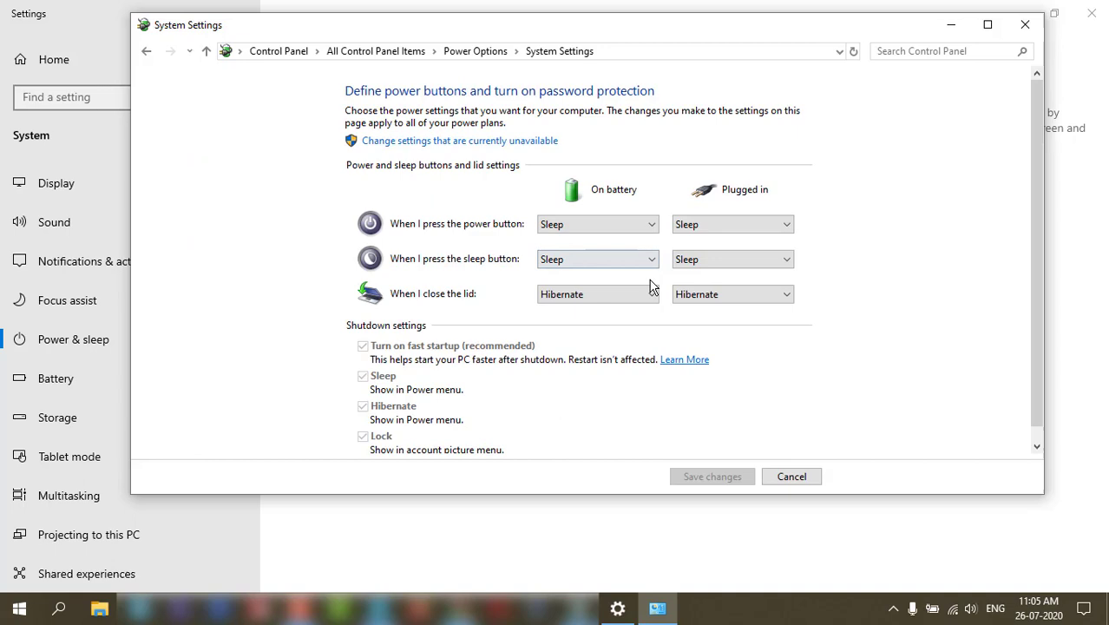
pyautogui.click(986, 24)
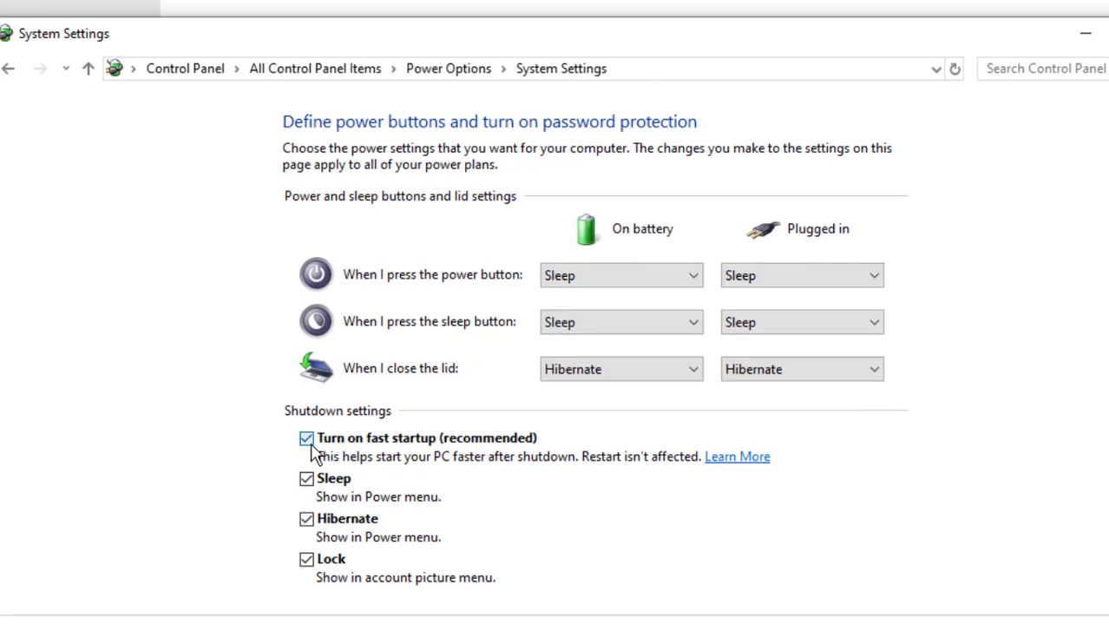
pyautogui.moveTo(328, 447)
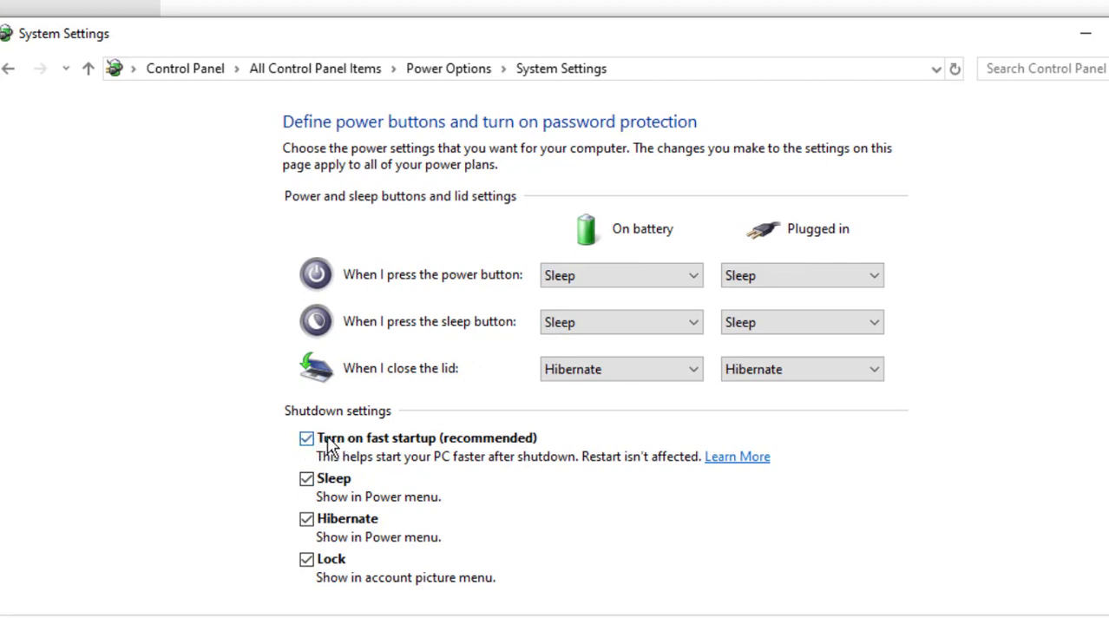
pyautogui.moveTo(497, 448)
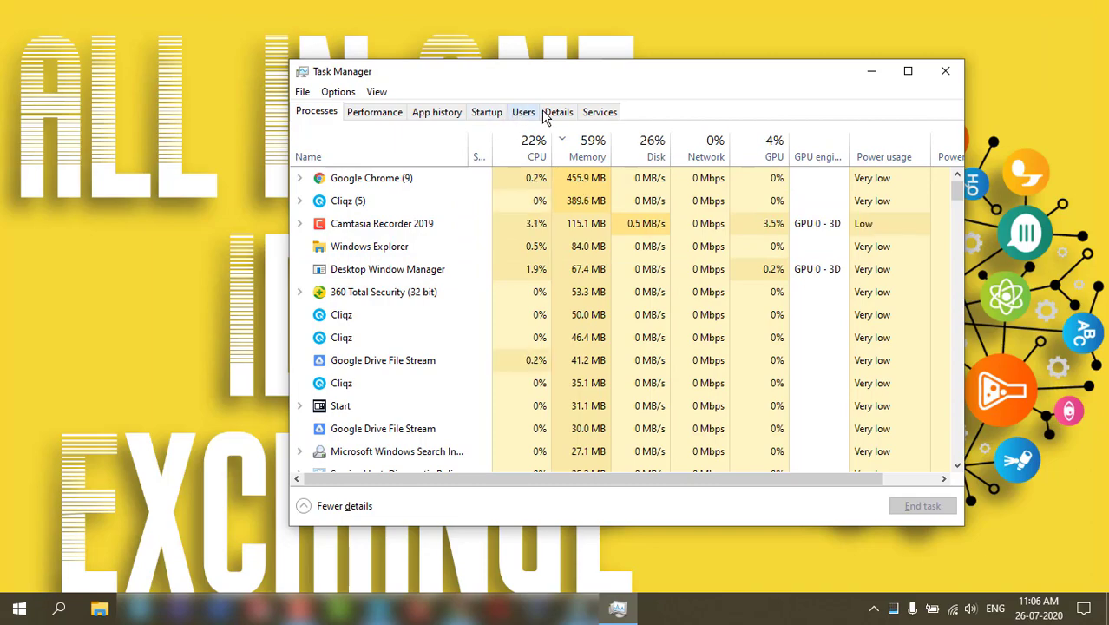
# Step: Sort Task Manager's Startup tab by startup impact, showing OneDrive (High, disabled) first
pyautogui.click(486, 111)
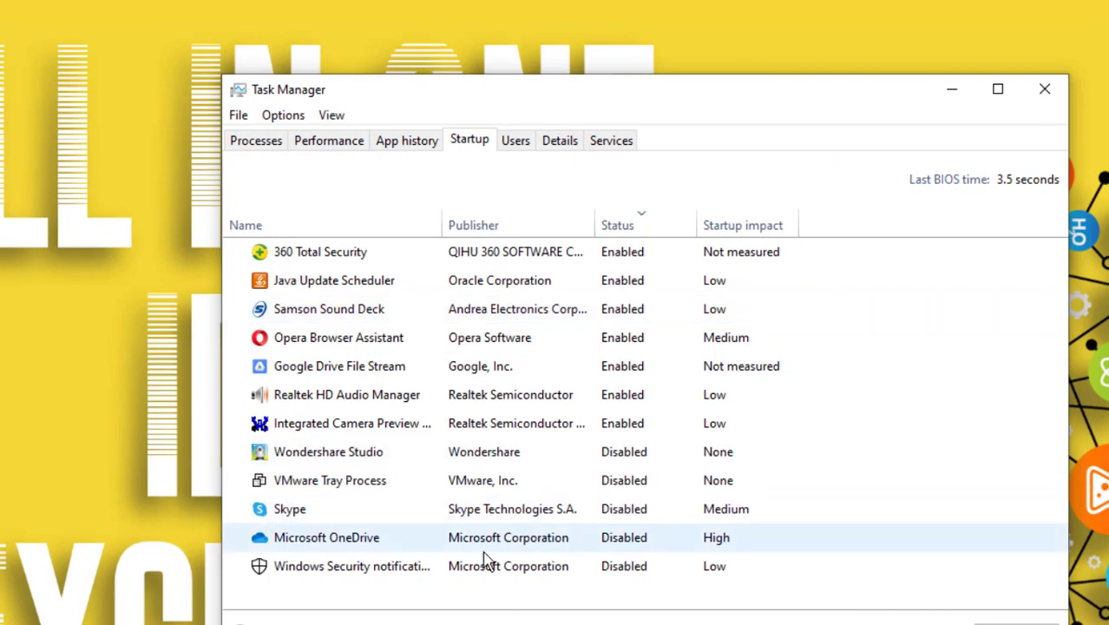
pyautogui.click(742, 224)
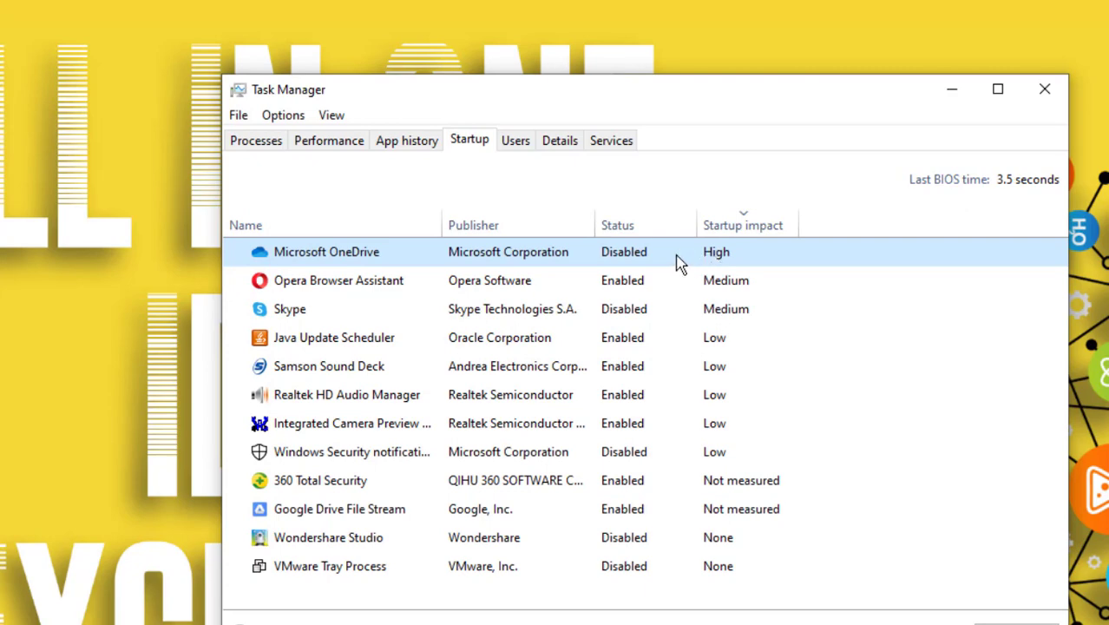
pyautogui.moveTo(714, 254)
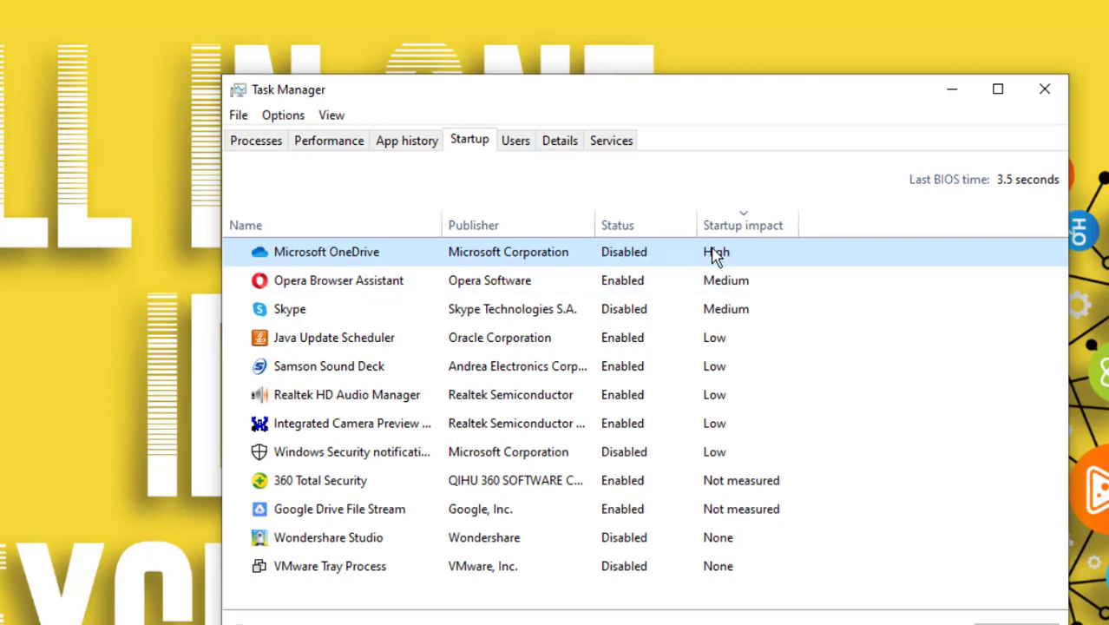
pyautogui.moveTo(413, 546)
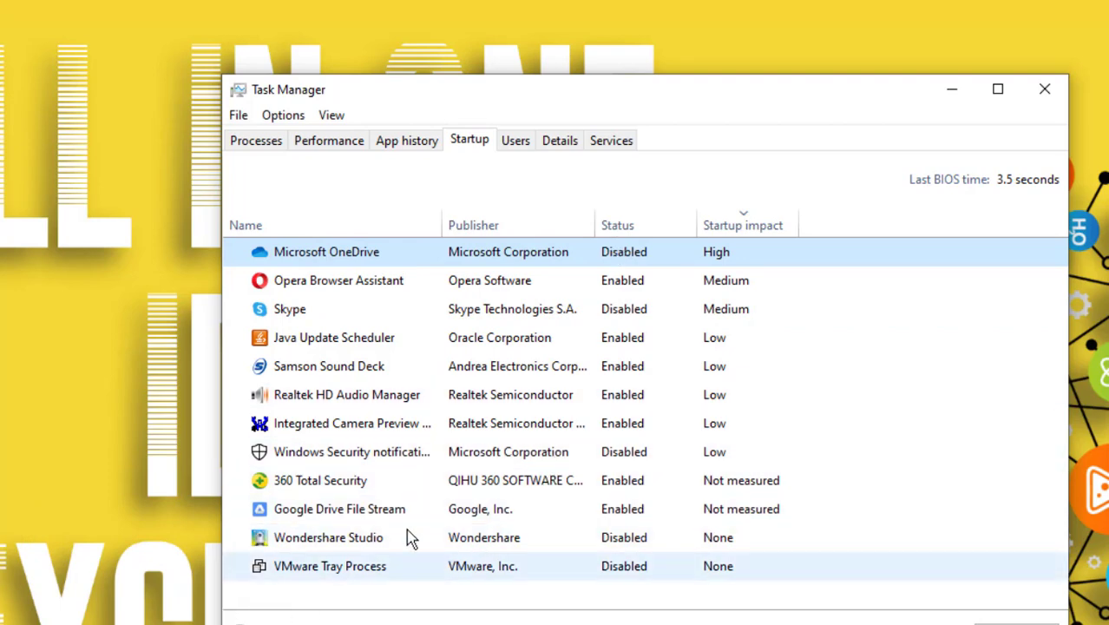
pyautogui.moveTo(616, 308)
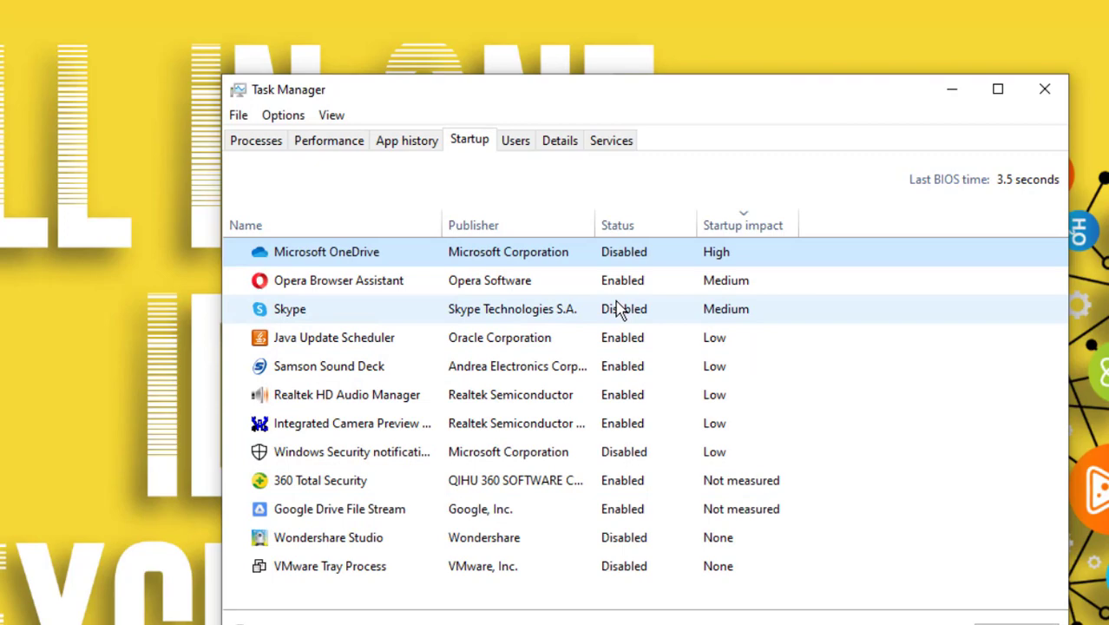
# Step: Open Programs and Features with appwiz.cpl and cancel uninstalling Motorola Mobile Drivers Installation
pyautogui.press('Win+r')
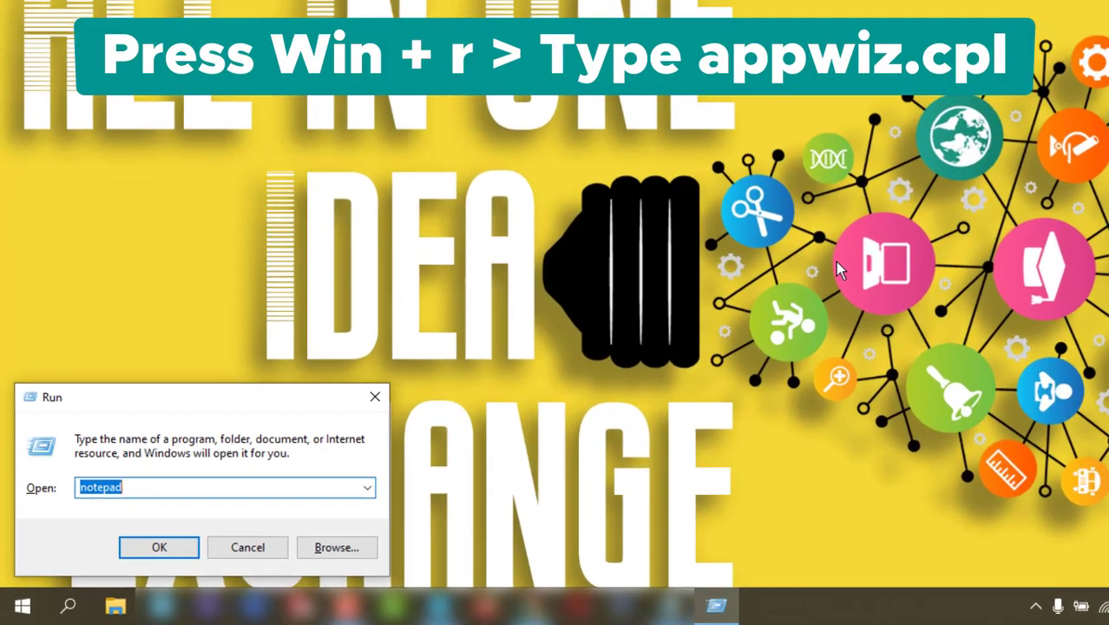
pyautogui.write('appwiz.cpl')
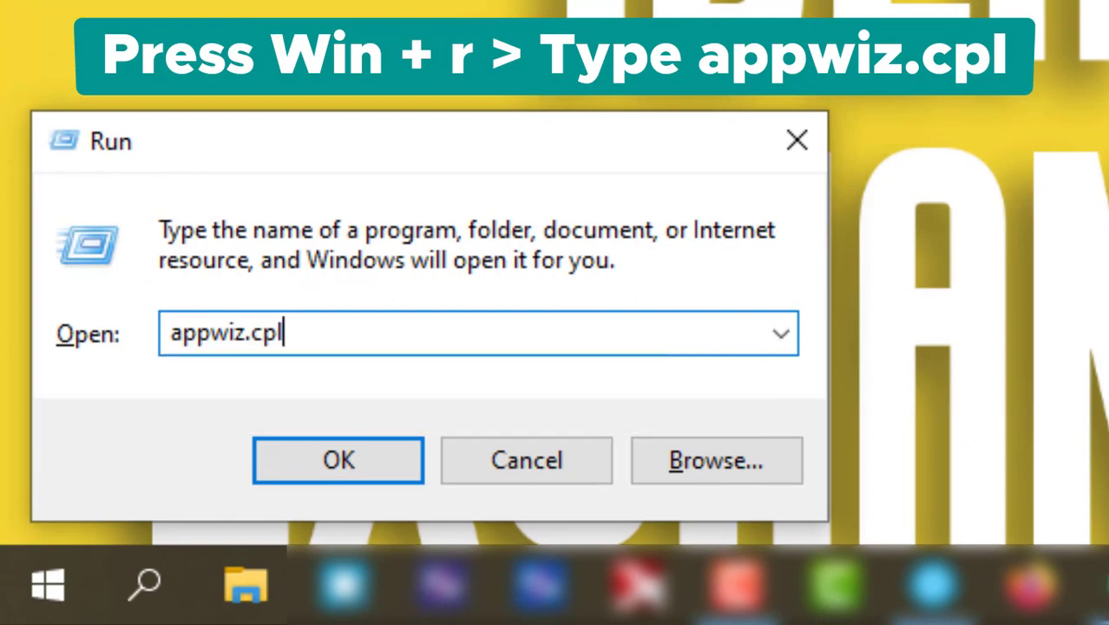
pyautogui.click(338, 459)
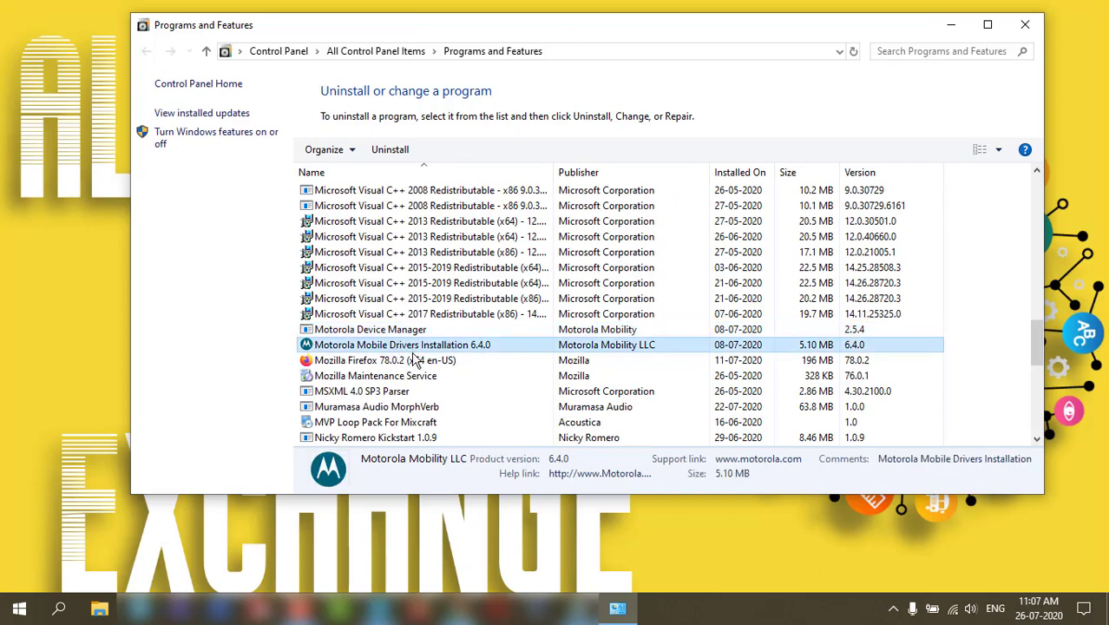
pyautogui.moveTo(408, 347)
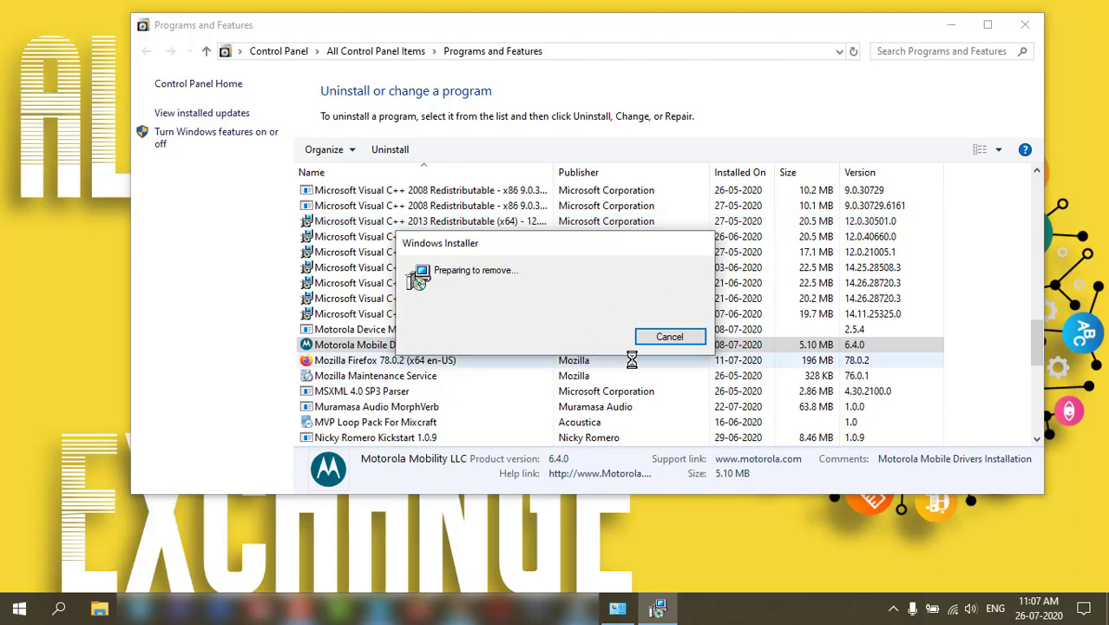
pyautogui.click(670, 337)
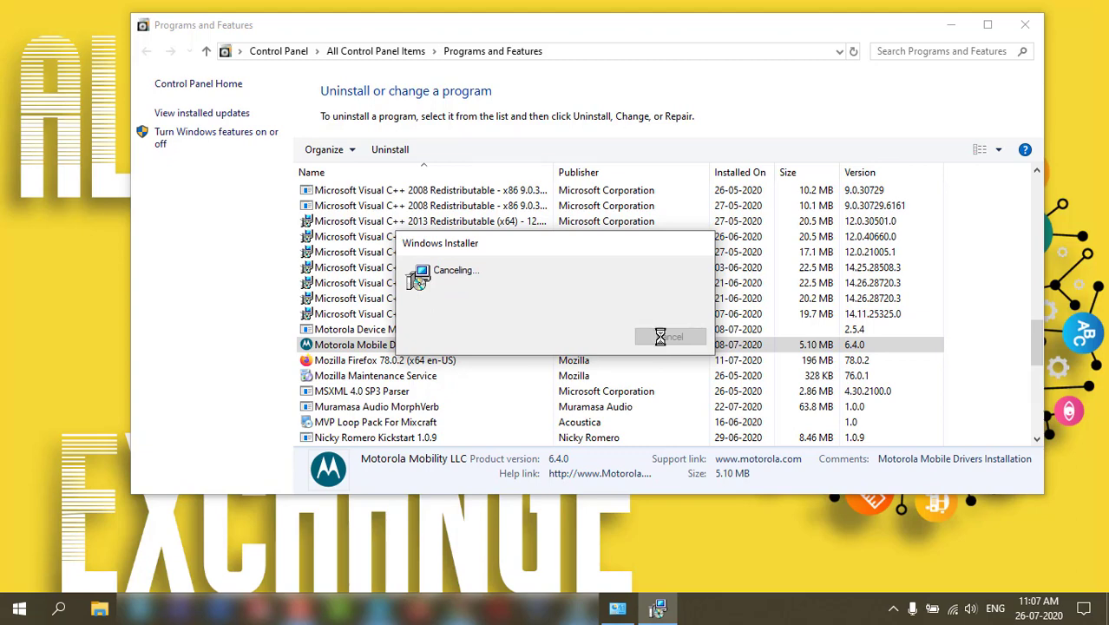
pyautogui.moveTo(669, 337)
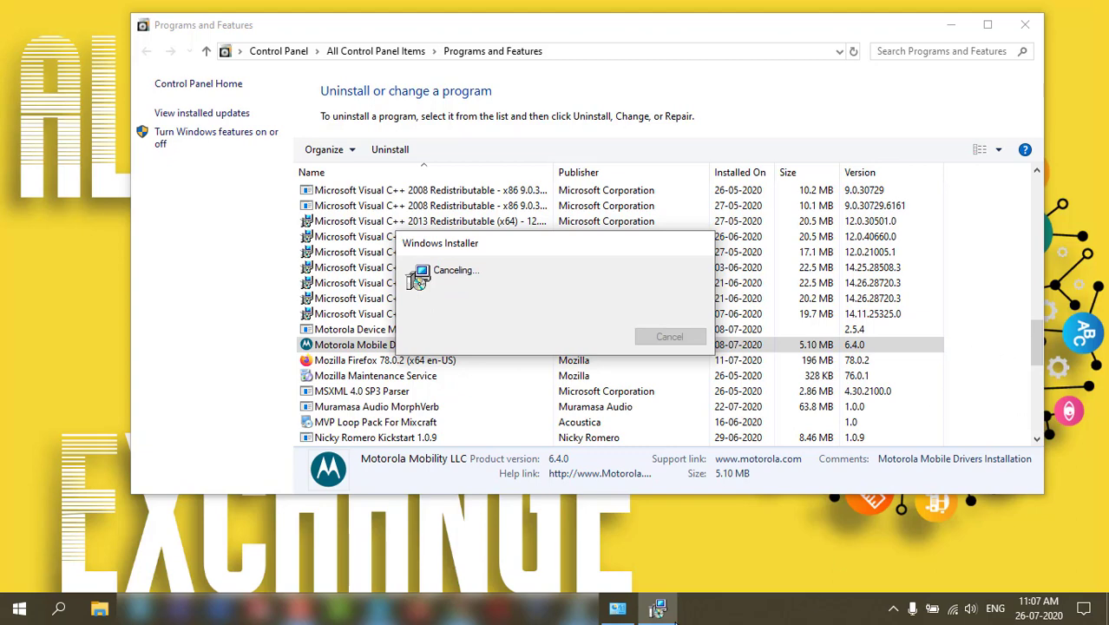
pyautogui.moveTo(837, 328)
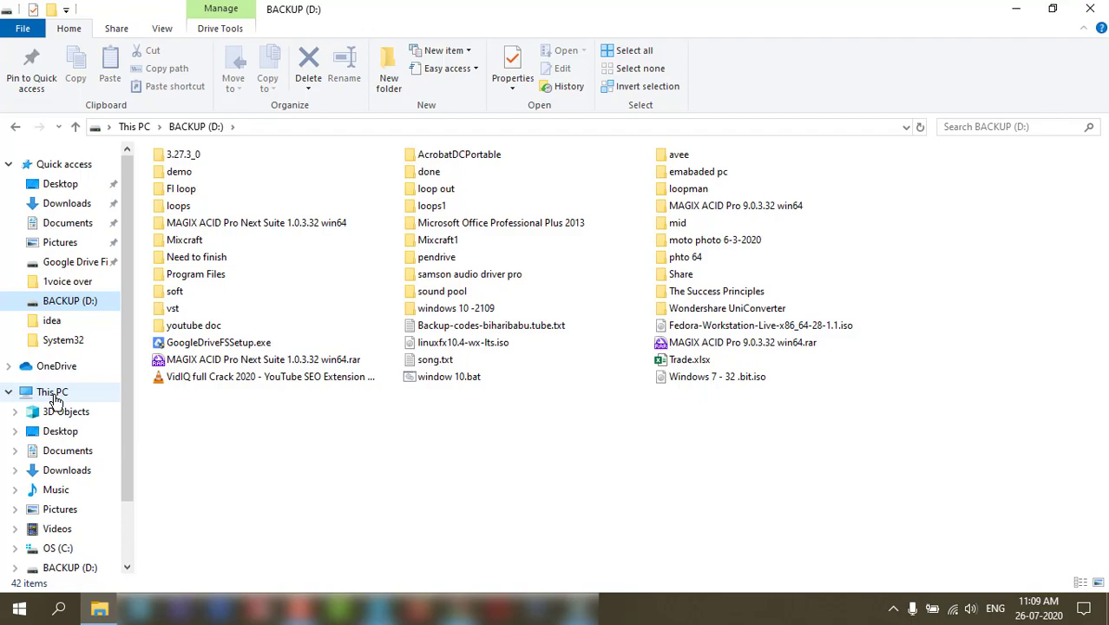
# Step: Turn off automatic paging file management and use a custom 1000–6000 MB paging file on C:
pyautogui.rightClick(53, 392)
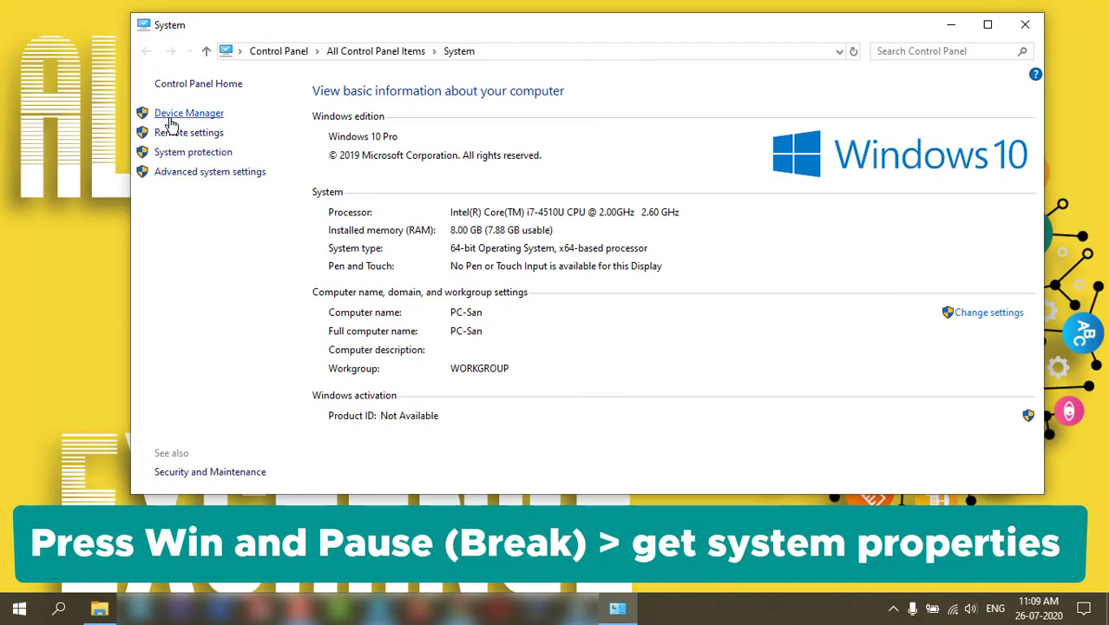
pyautogui.moveTo(193, 152)
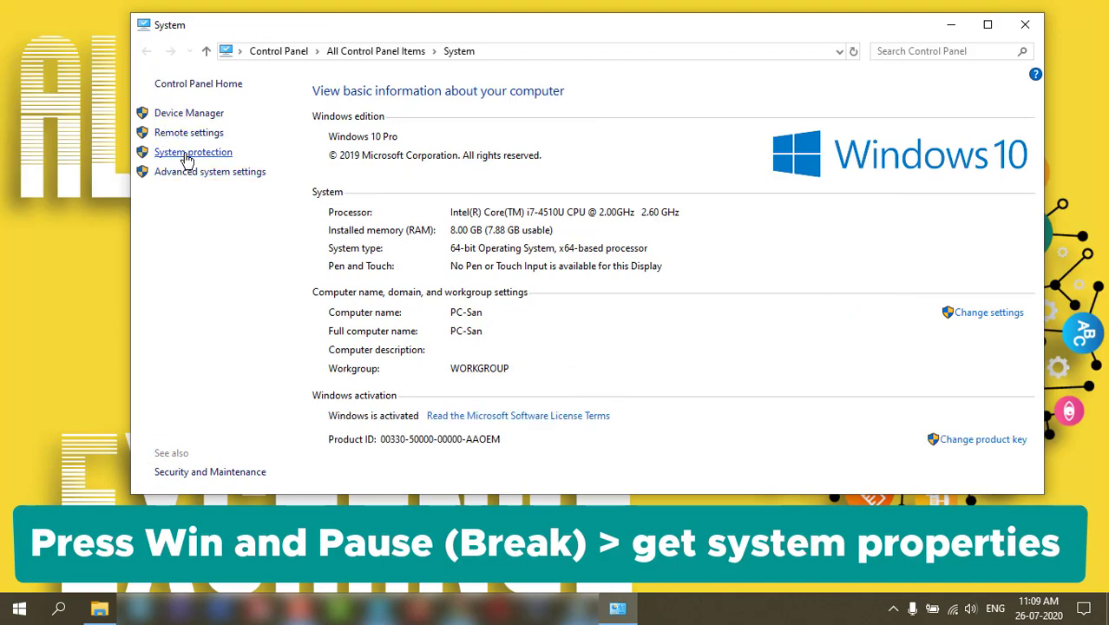
pyautogui.click(193, 152)
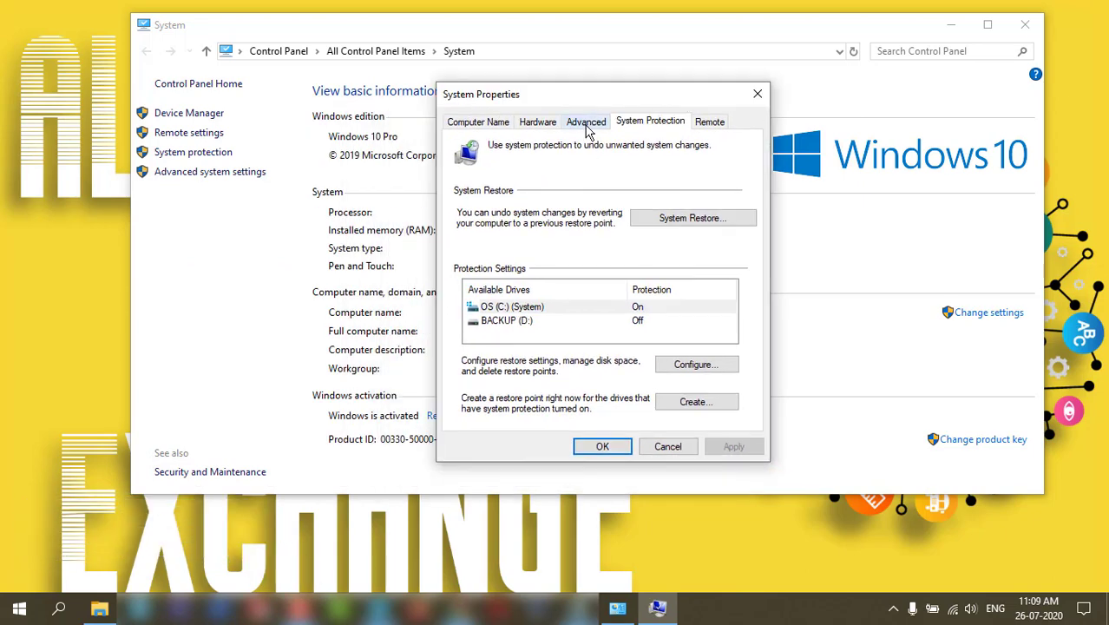
pyautogui.click(586, 121)
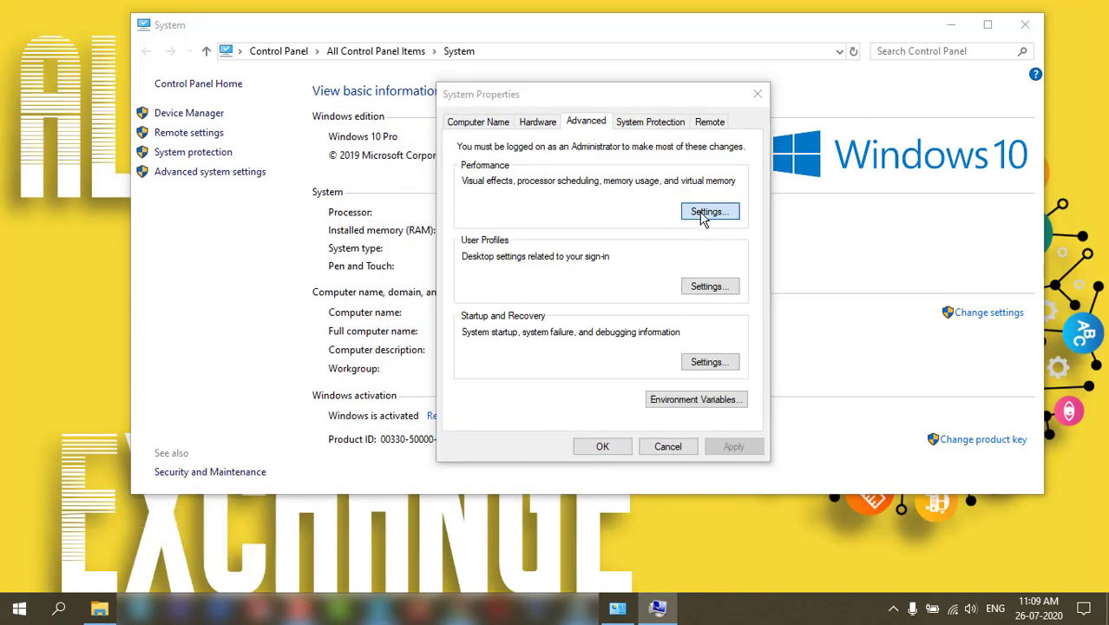
pyautogui.click(709, 211)
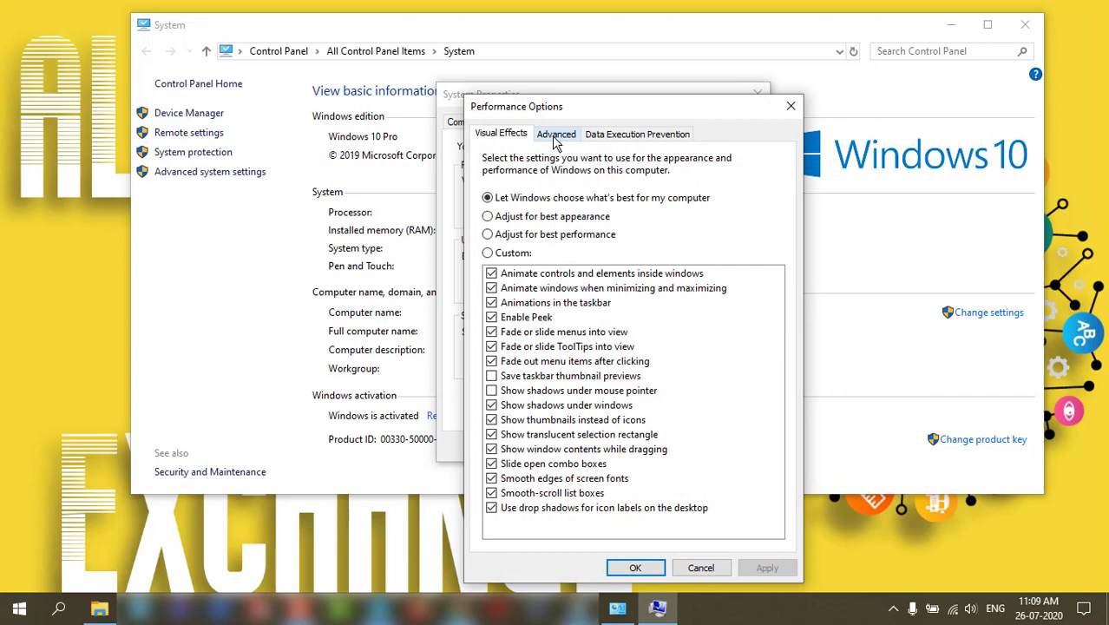
pyautogui.click(556, 133)
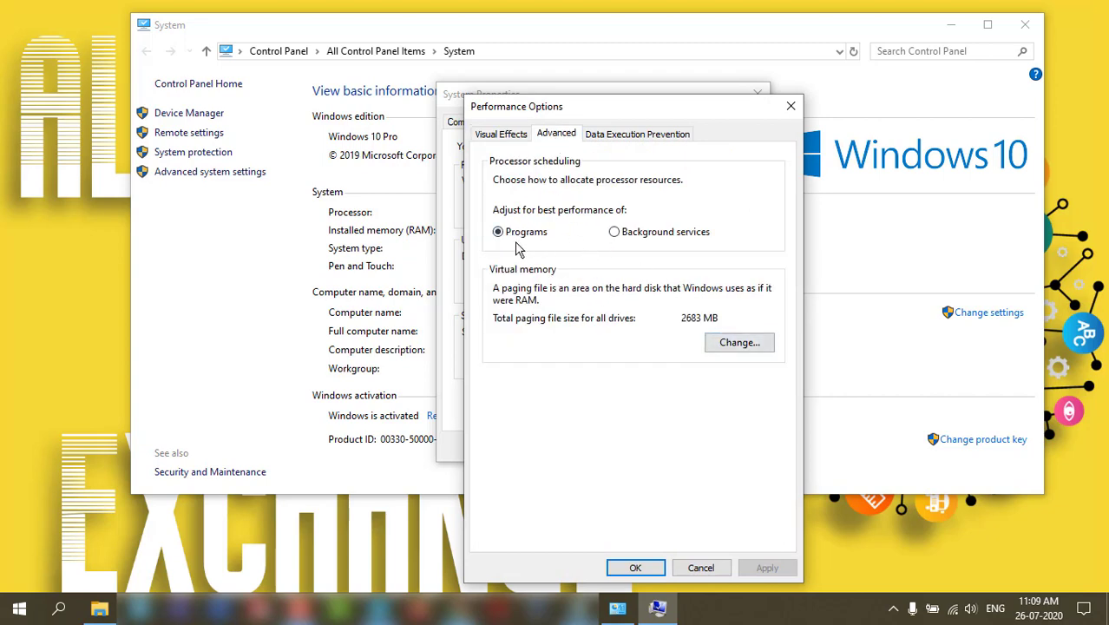
pyautogui.click(738, 341)
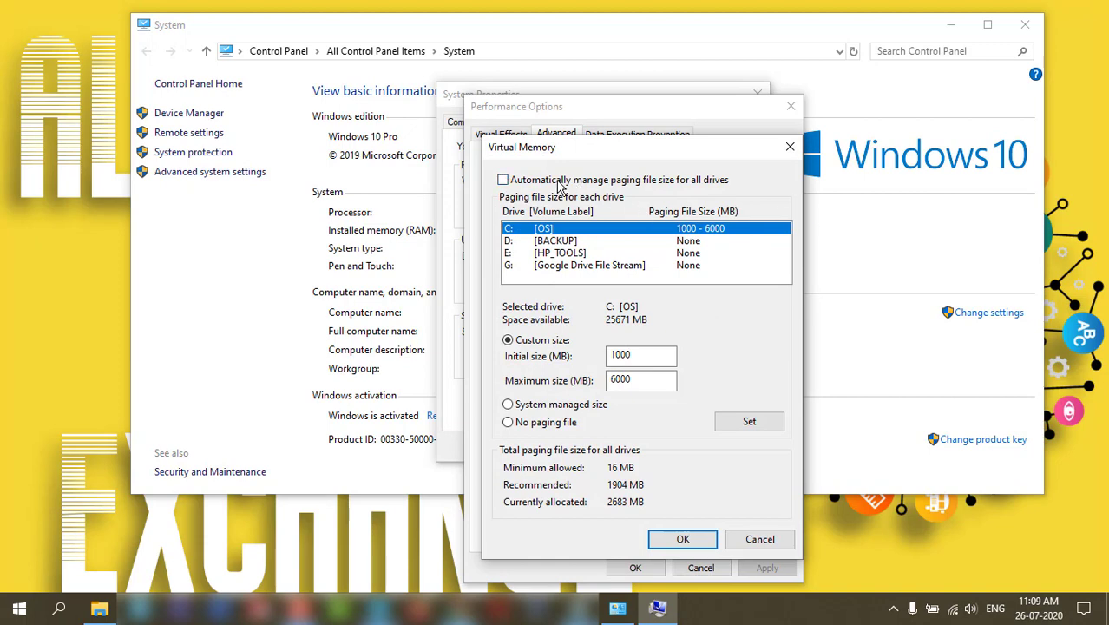
pyautogui.click(501, 179)
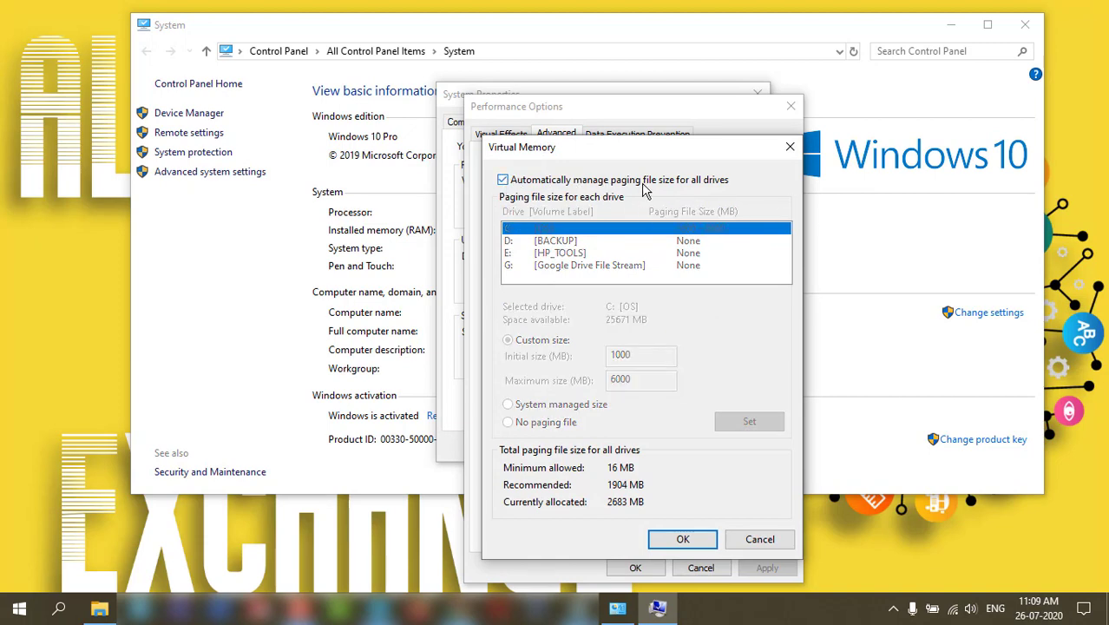
pyautogui.click(501, 178)
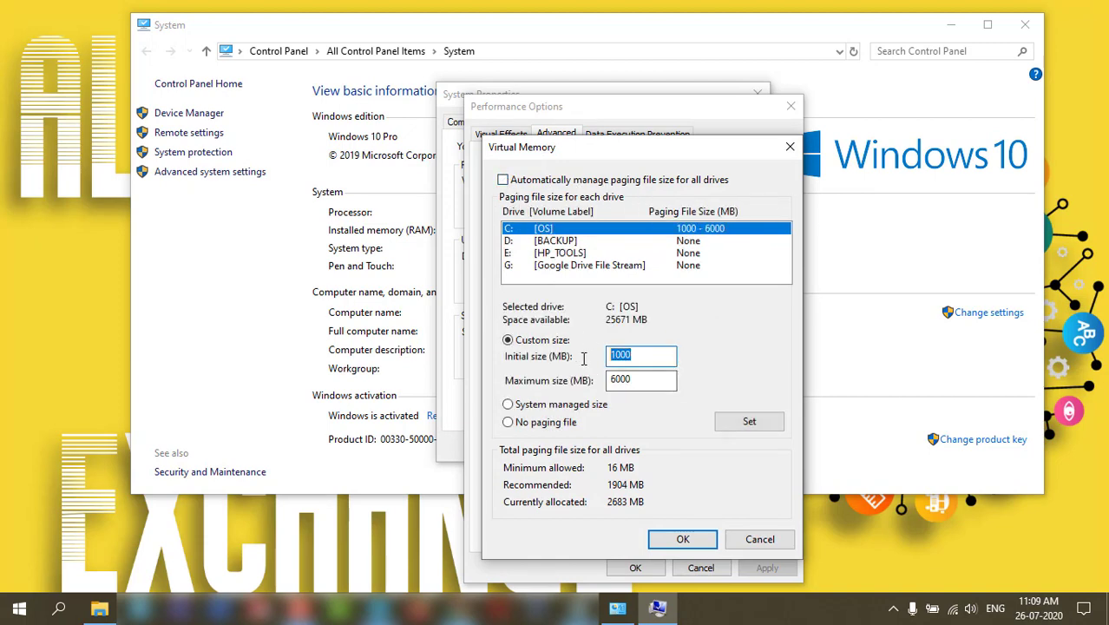
pyautogui.click(19, 608)
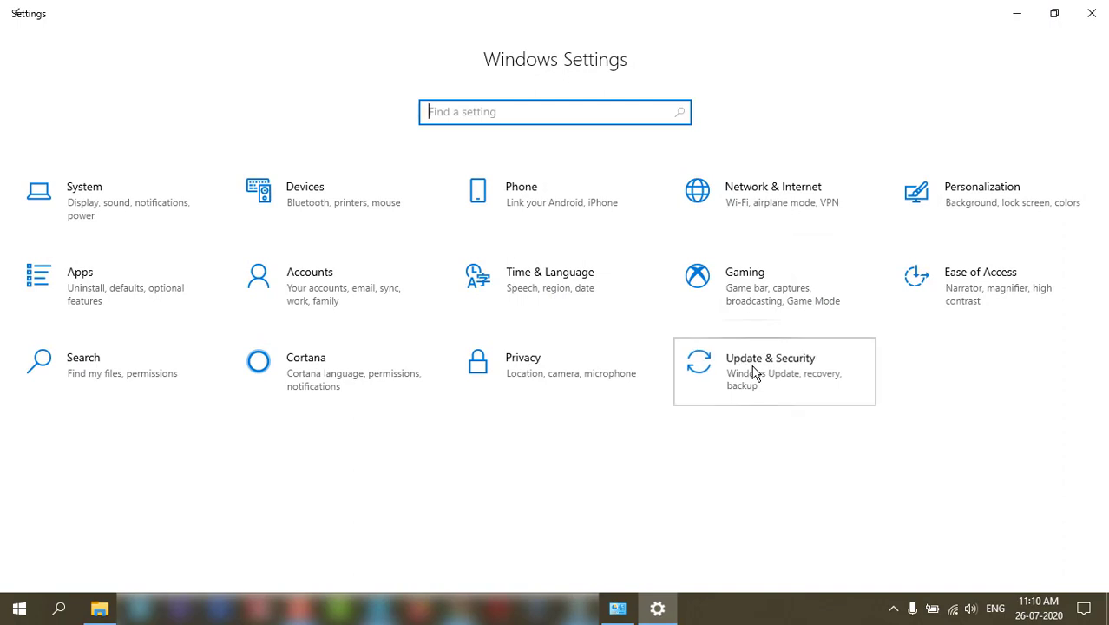
# Step: Open the Reset this PC options from Update & Security > Recovery, then cancel them
pyautogui.click(771, 357)
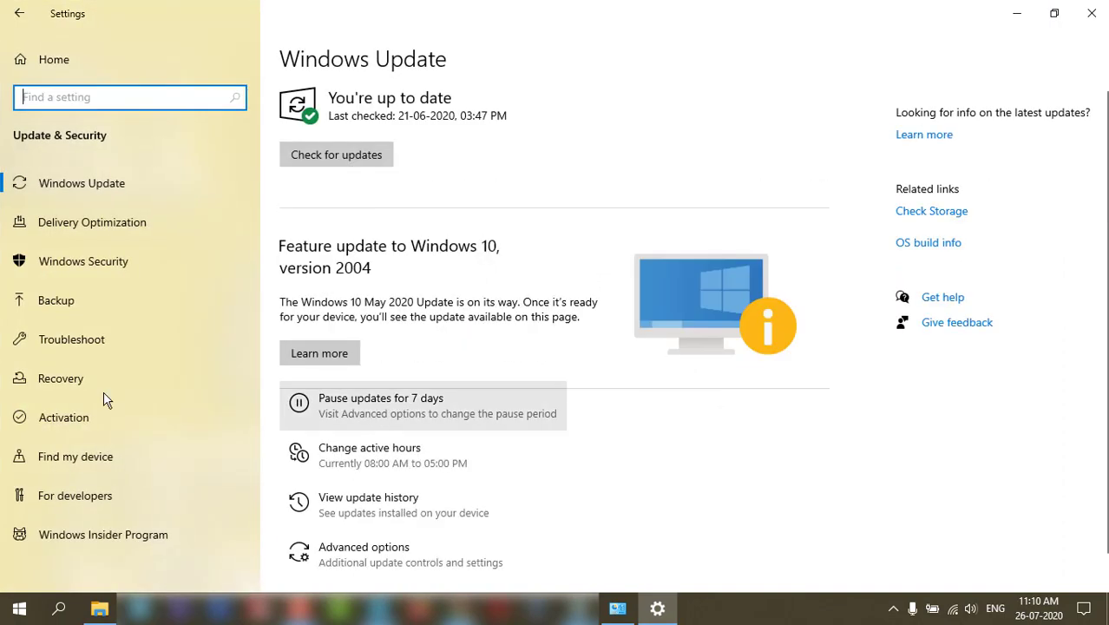
pyautogui.moveTo(67, 389)
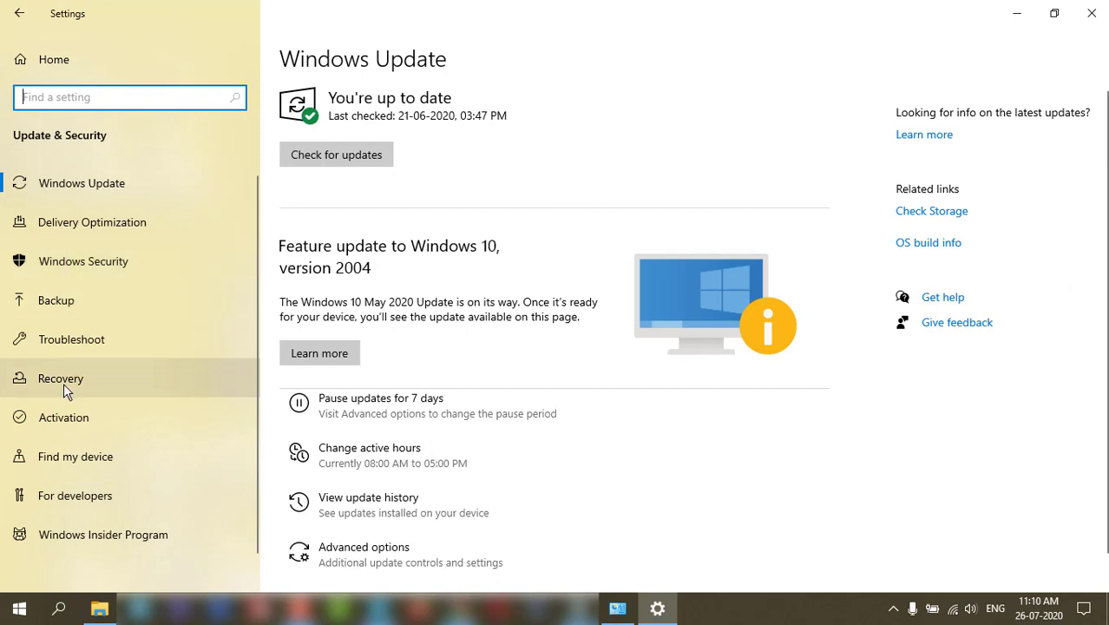
pyautogui.click(60, 378)
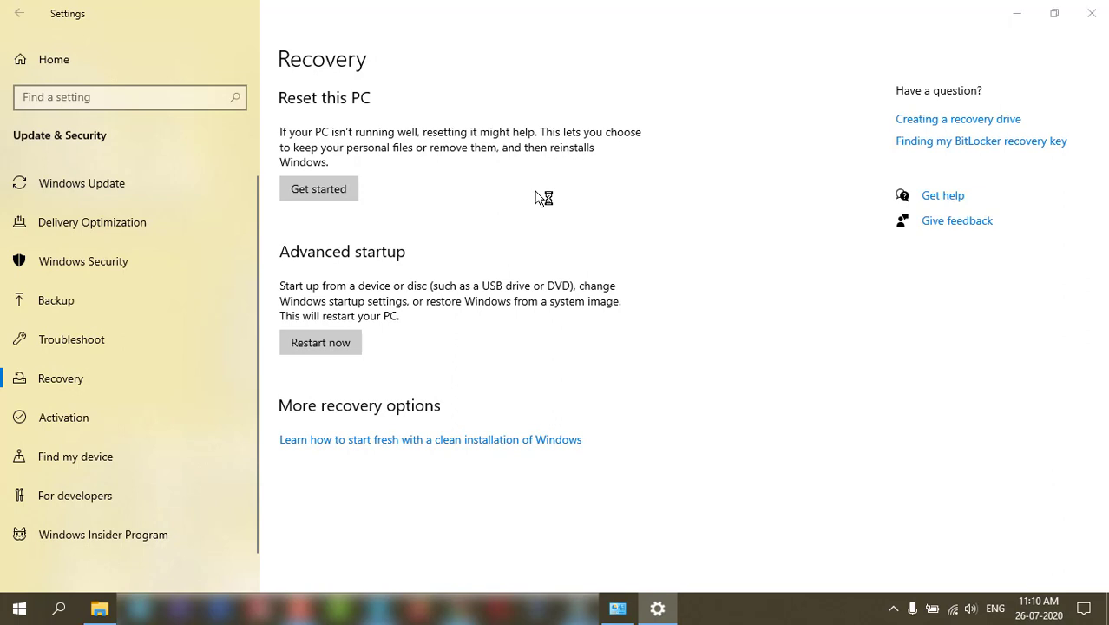
pyautogui.click(318, 189)
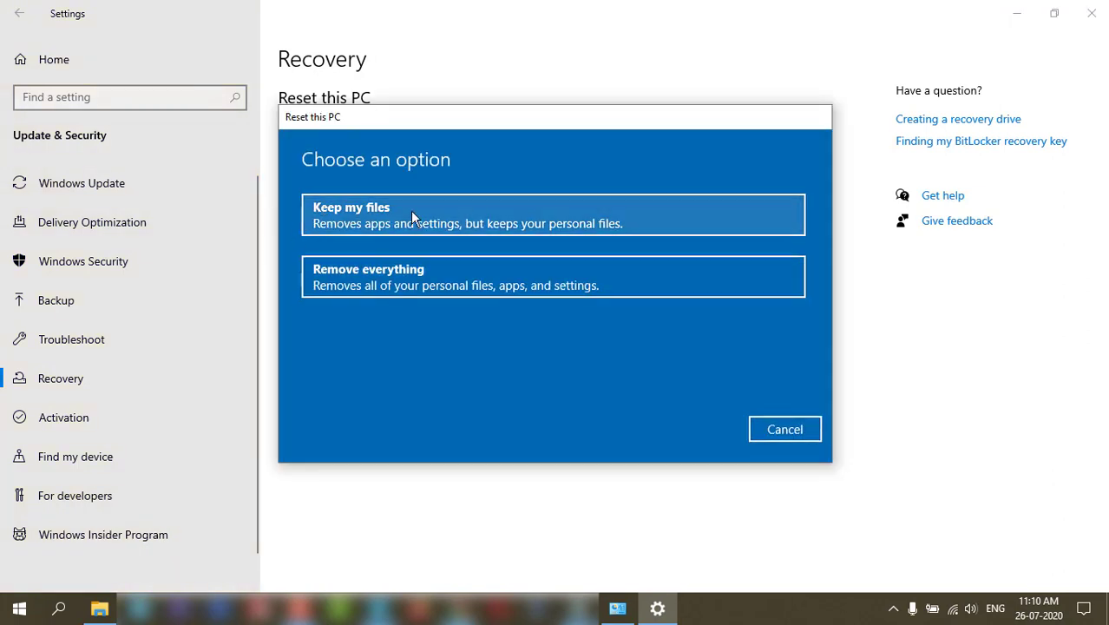
pyautogui.moveTo(339, 230)
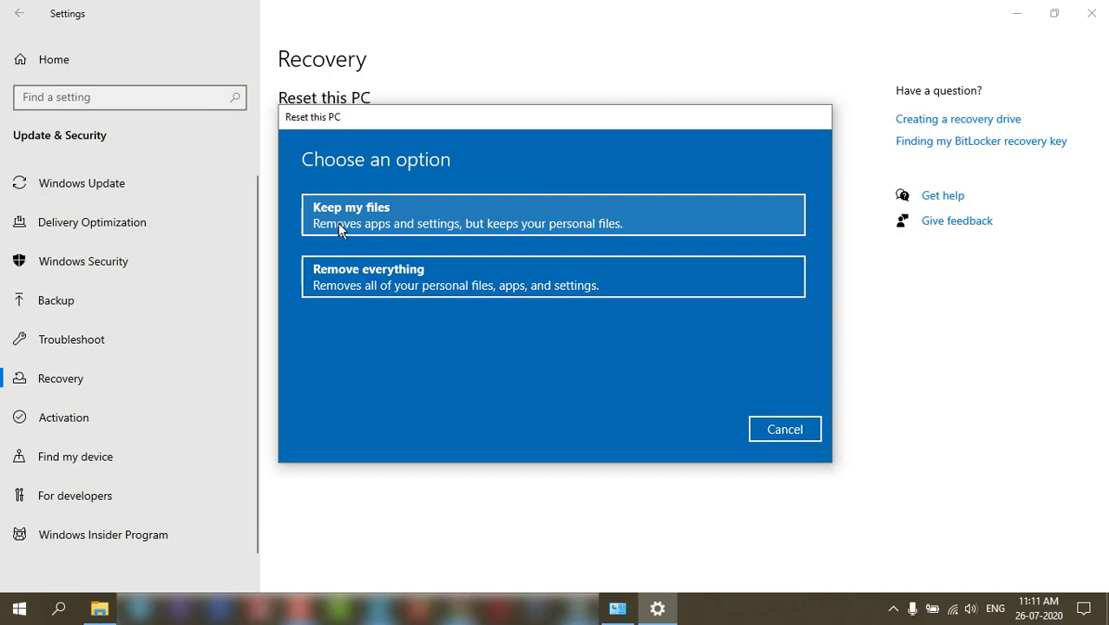
pyautogui.moveTo(764, 217)
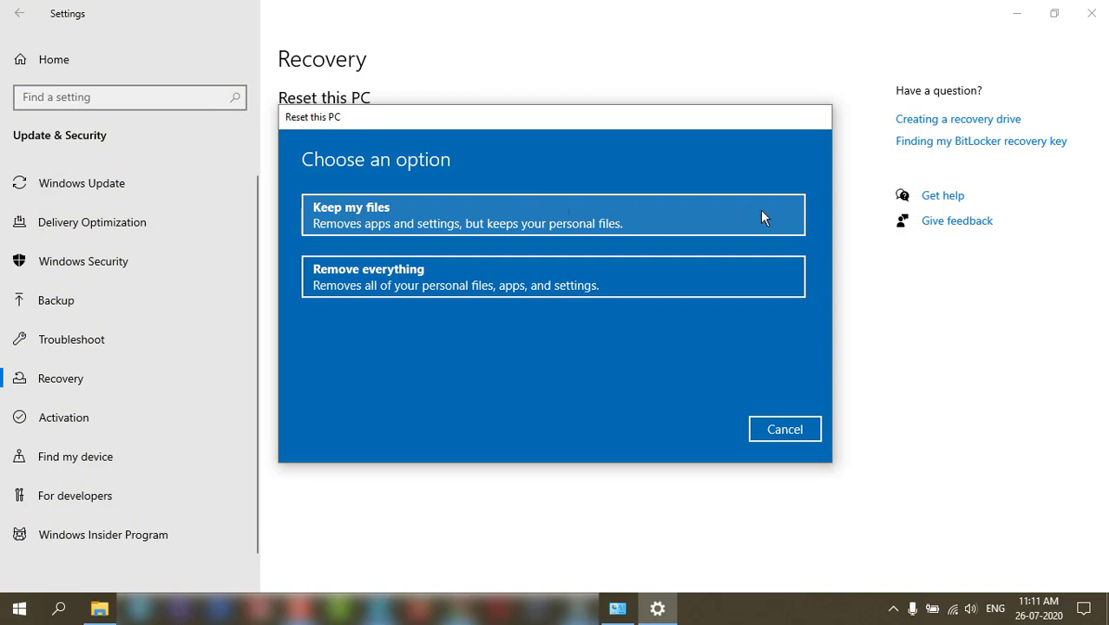
pyautogui.moveTo(295, 197)
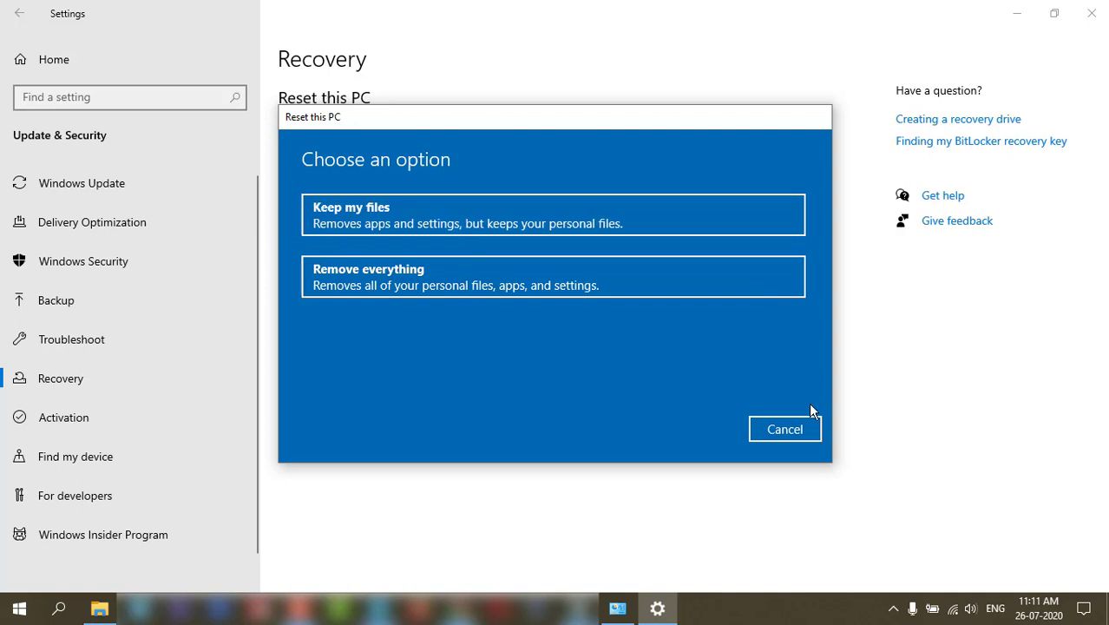
pyautogui.moveTo(784, 429)
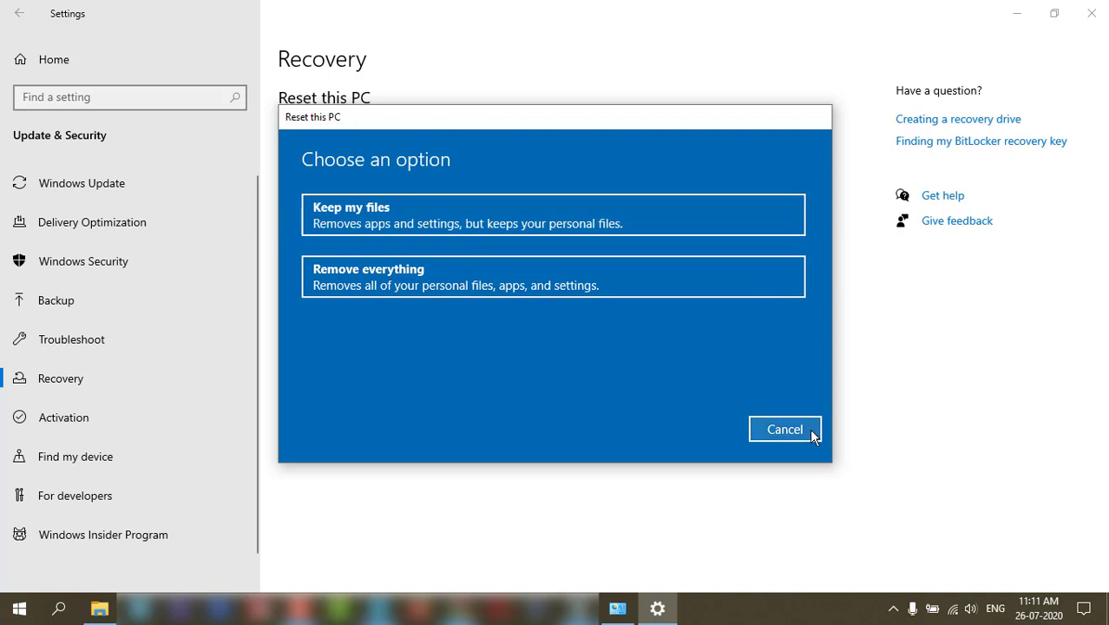
pyautogui.click(784, 428)
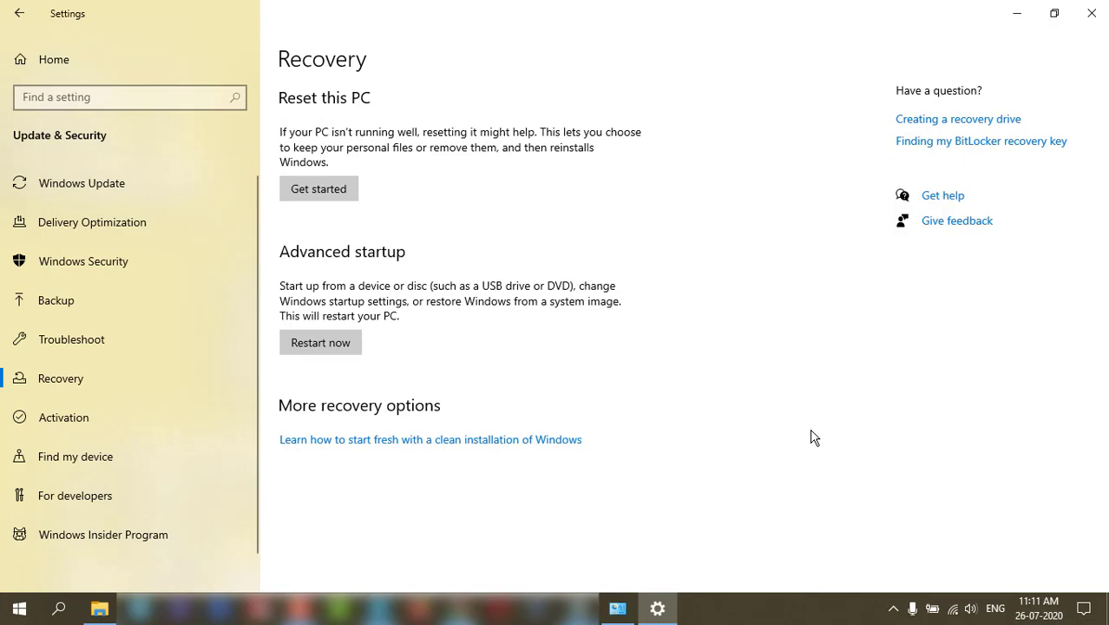